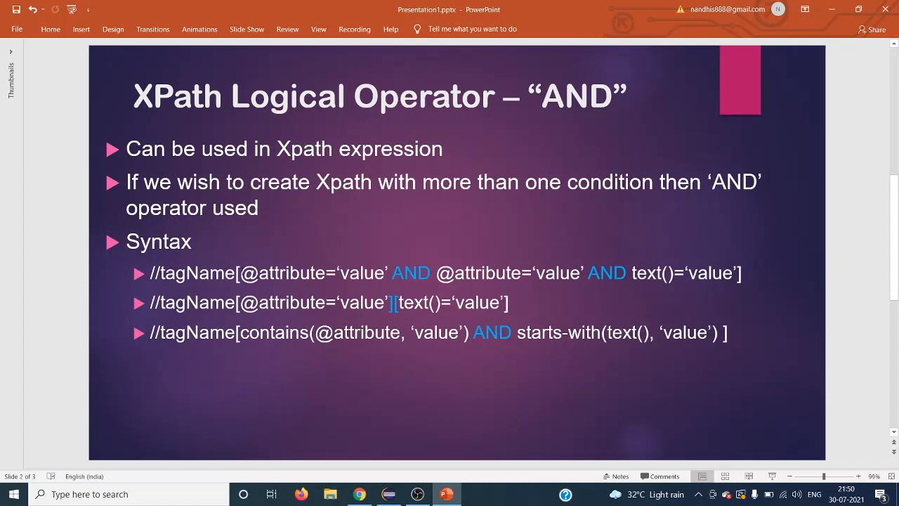
Step: Highlight 'value' and the first AND in the slide's XPath syntax line
double_click(362, 273)
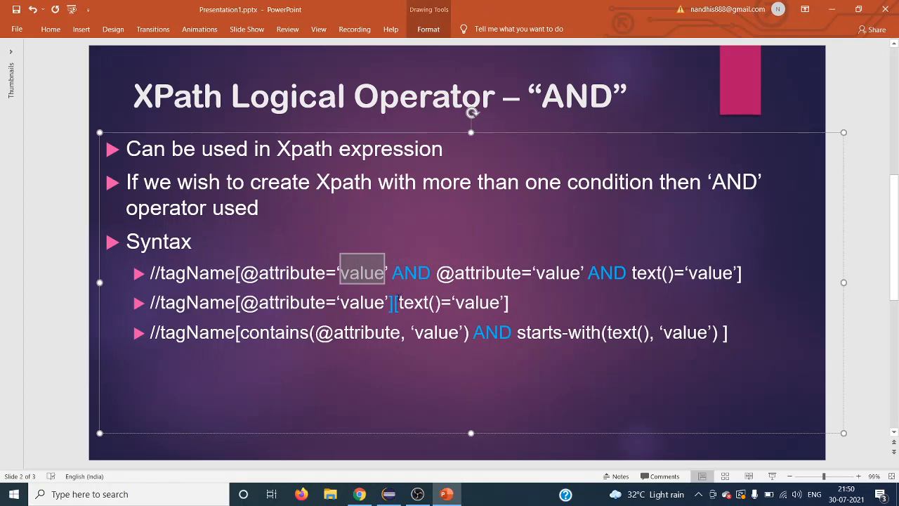
double_click(411, 273)
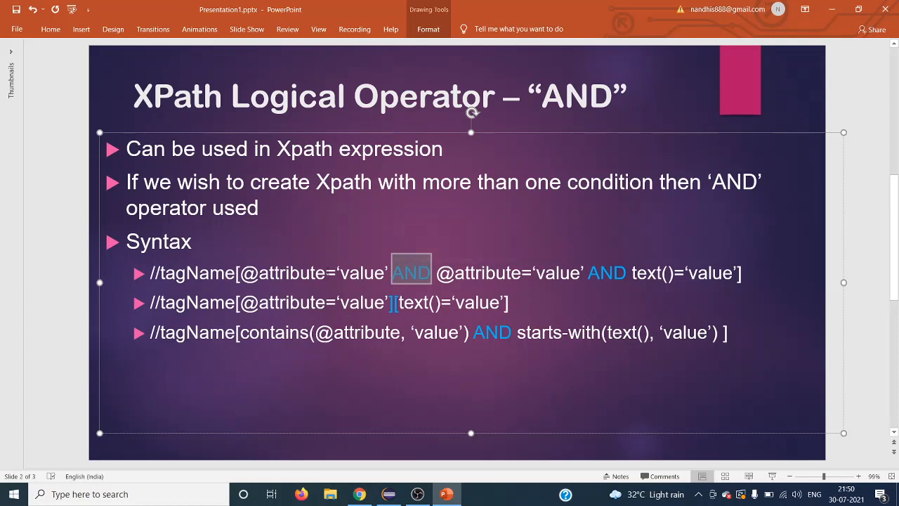
click(238, 273)
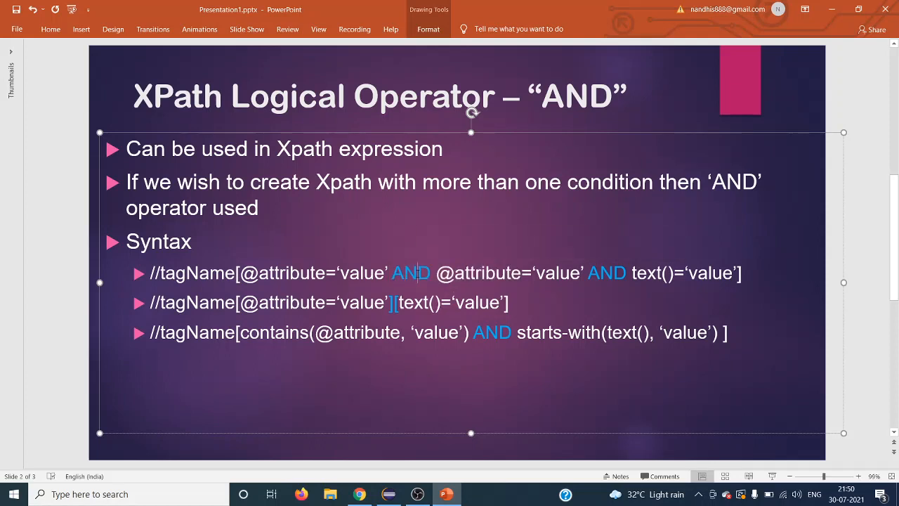
double_click(411, 272)
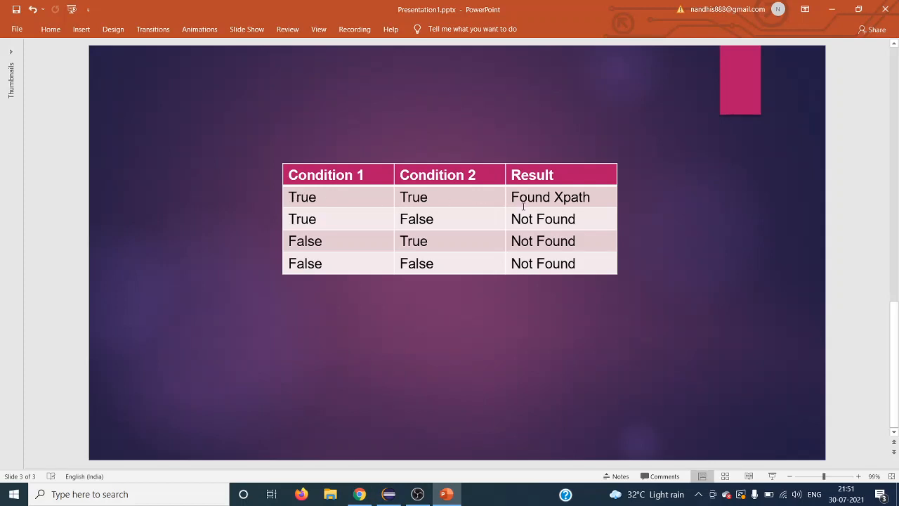
mouse_move(467, 233)
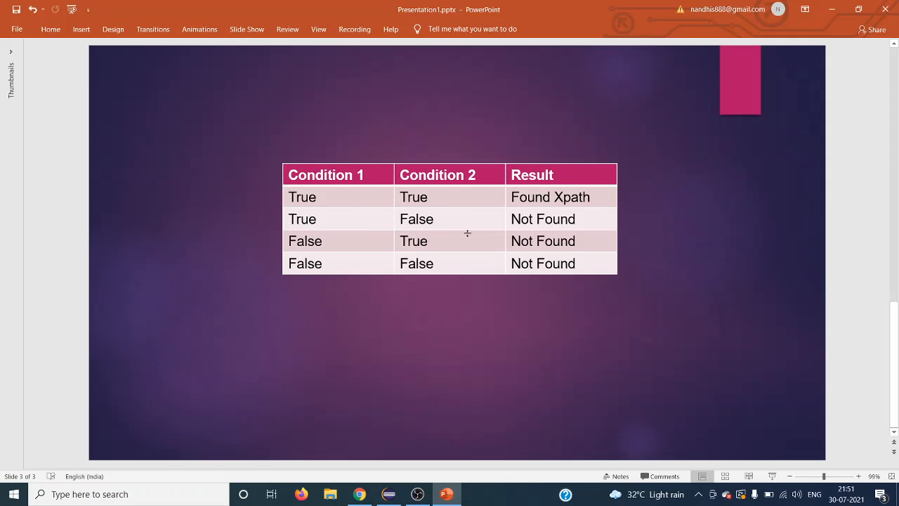
mouse_move(572, 248)
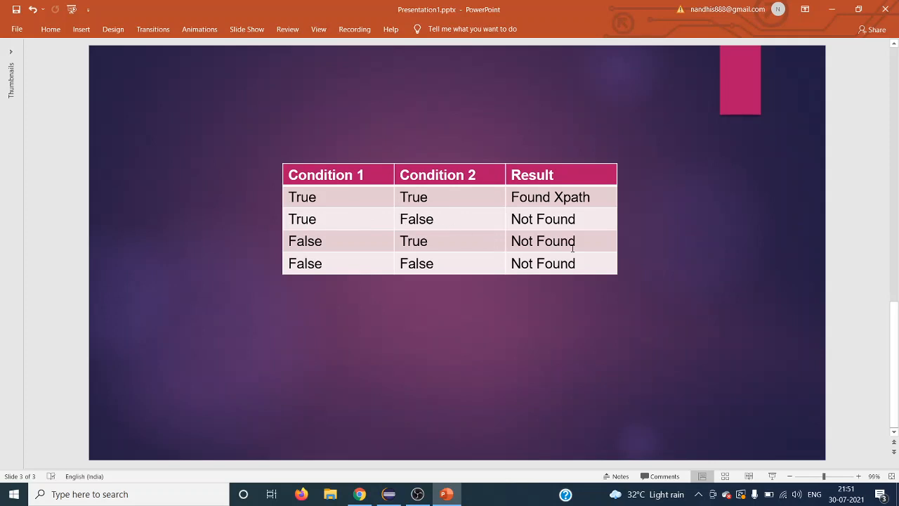
mouse_move(465, 282)
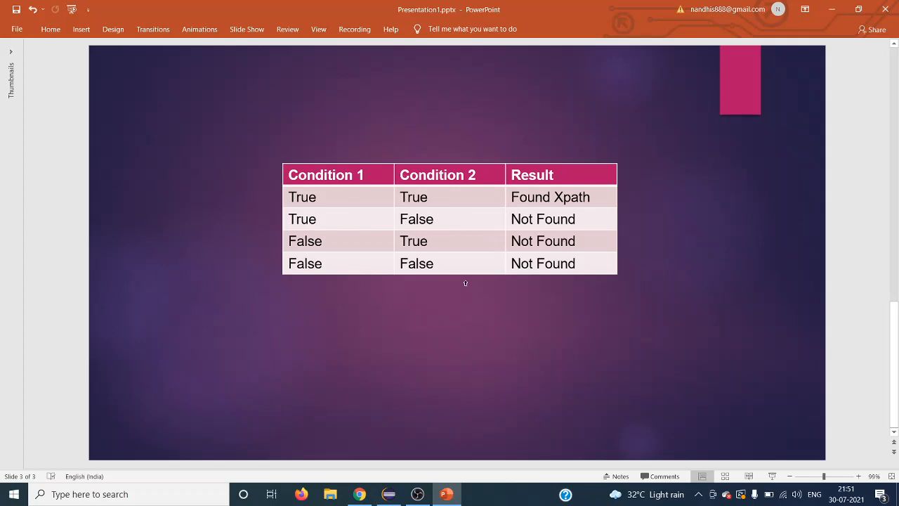
mouse_move(289, 313)
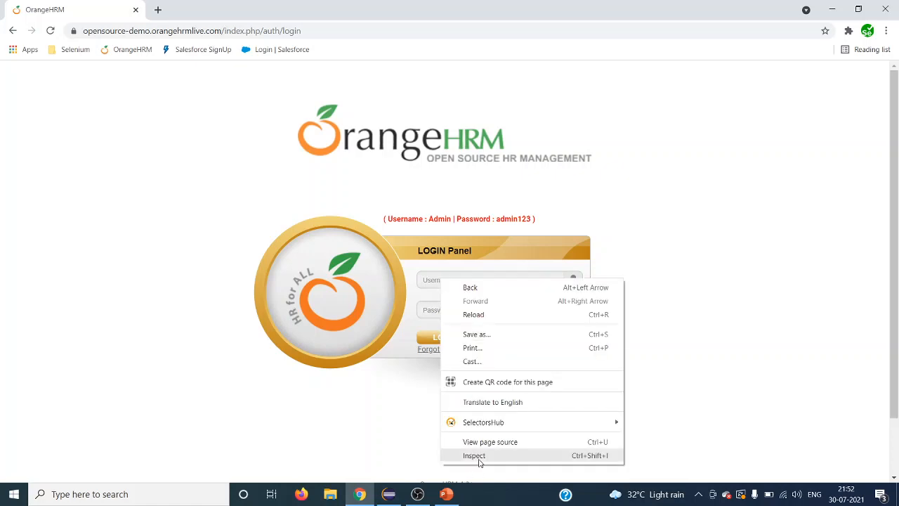
Step: Inspect the Username field to show its input element in DevTools Elements
click(474, 455)
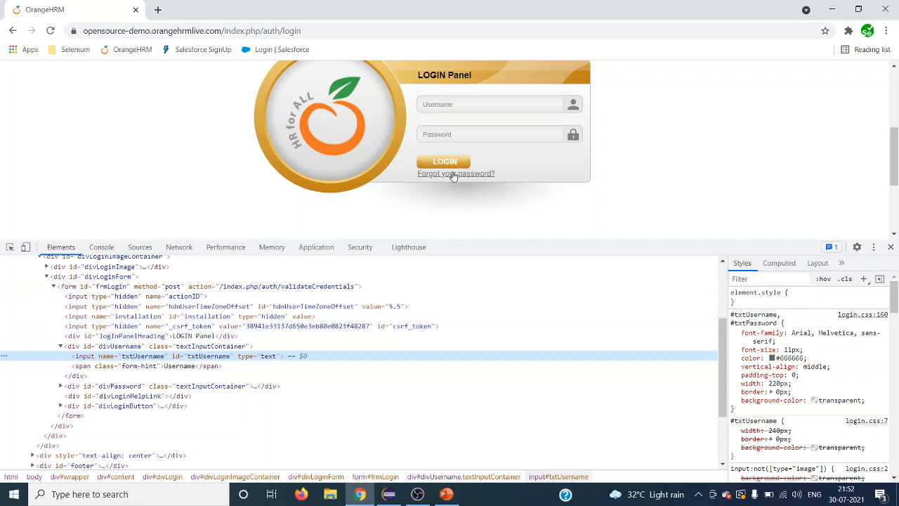
right_click(456, 173)
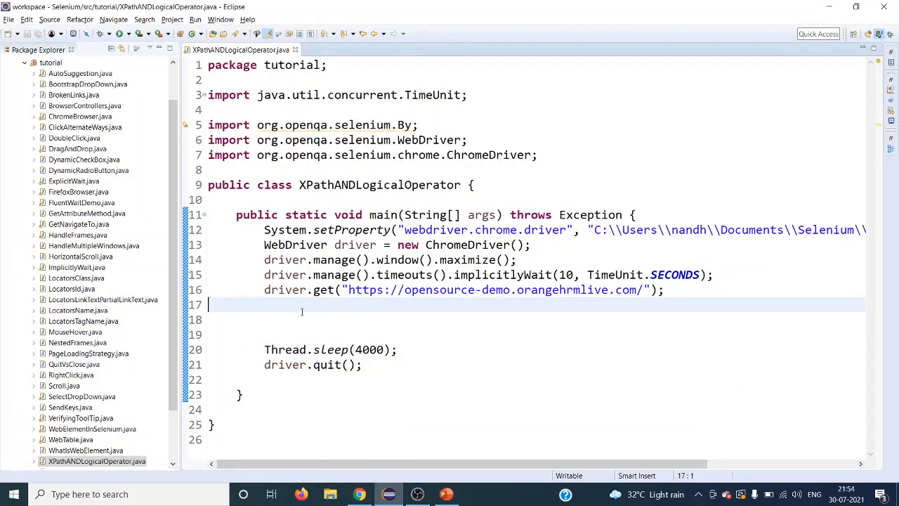
Step: Write line 17: findElement by XPath on name, id, type txtUsername/text, sendKeys 'Admin'
text(driver)
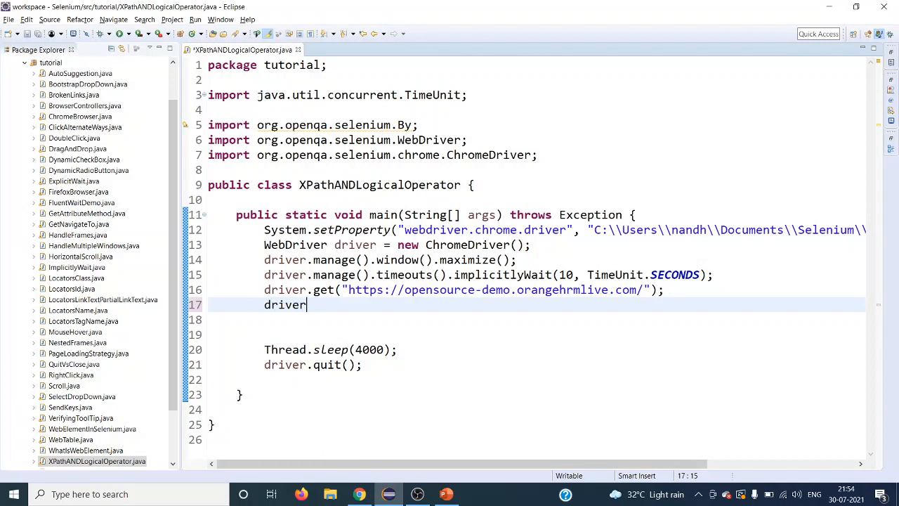
text(.)
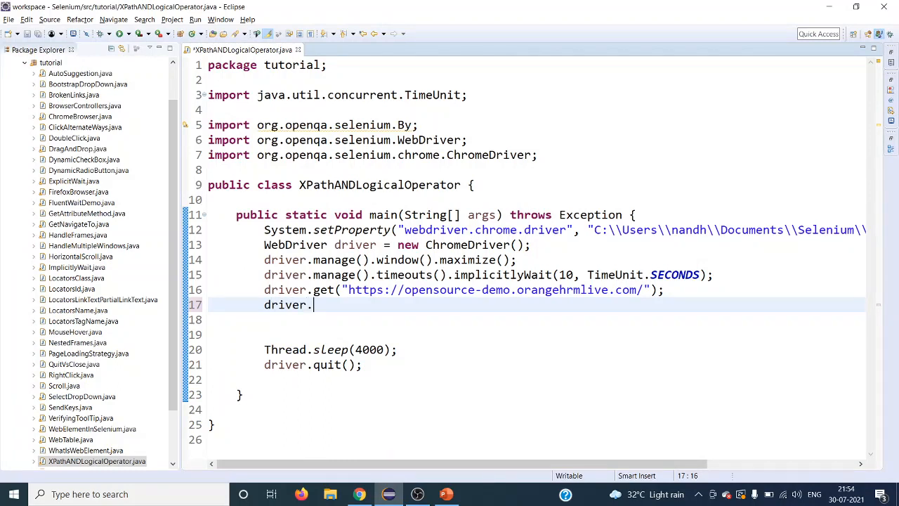
text(findElement(arg0)
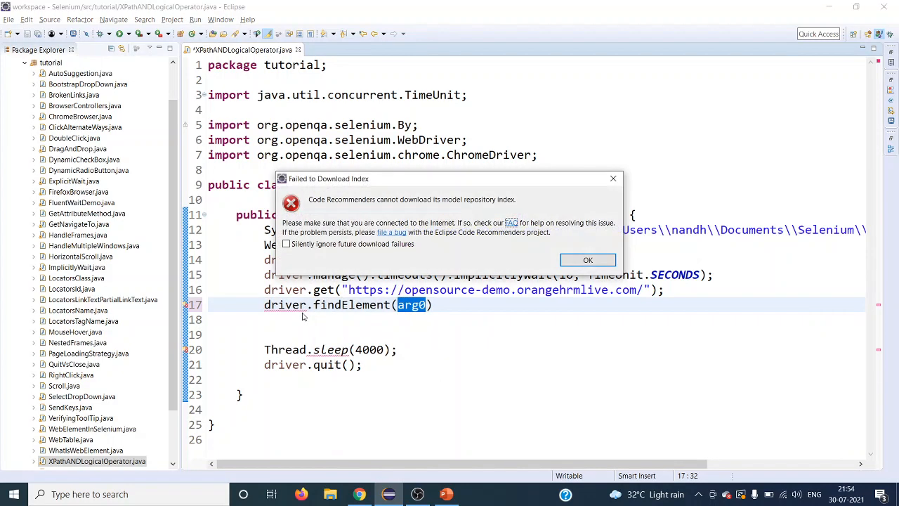
click(587, 260)
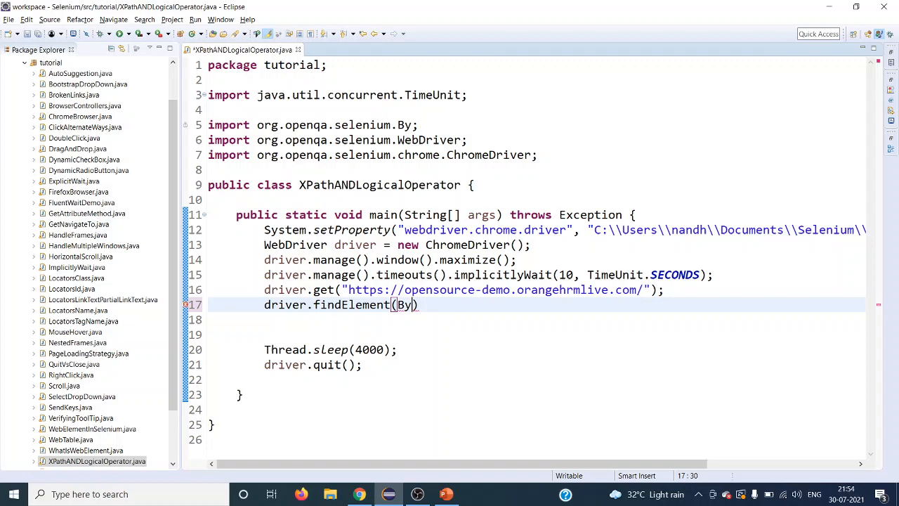
text(.xp)
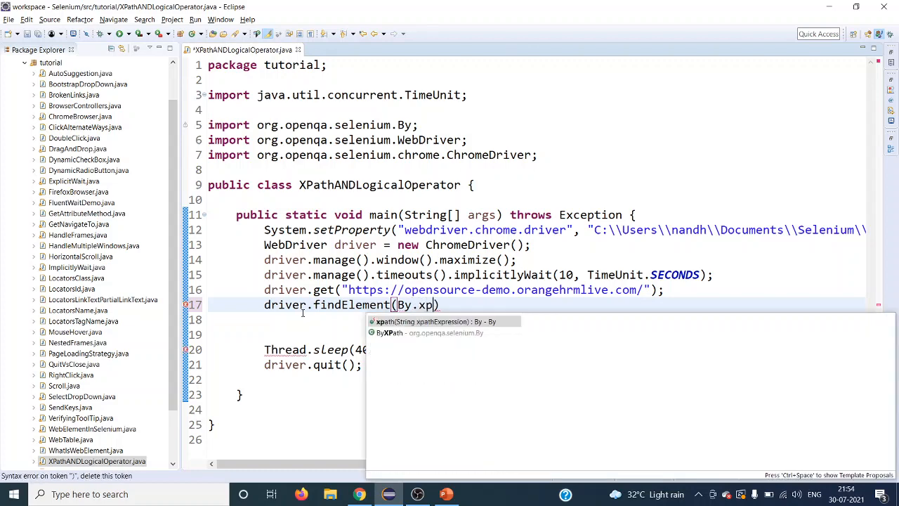
click(429, 320)
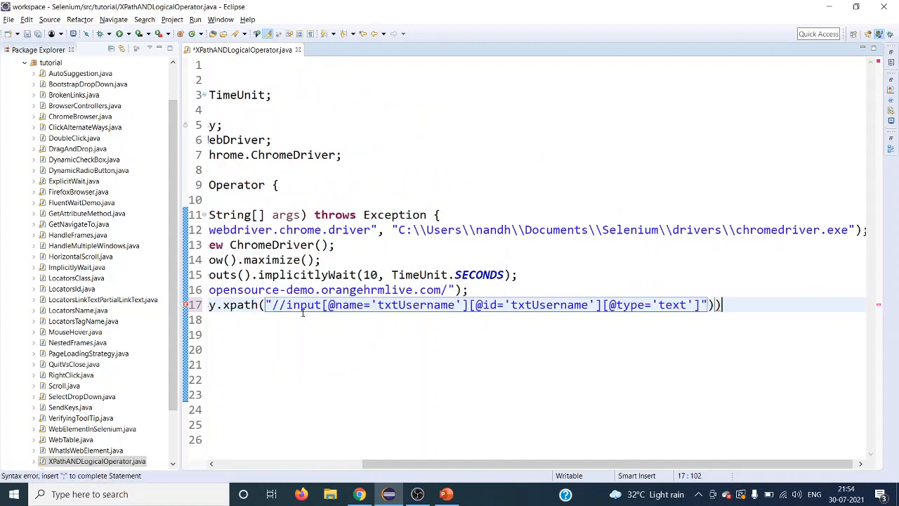
text().sendKeys("Ad");)
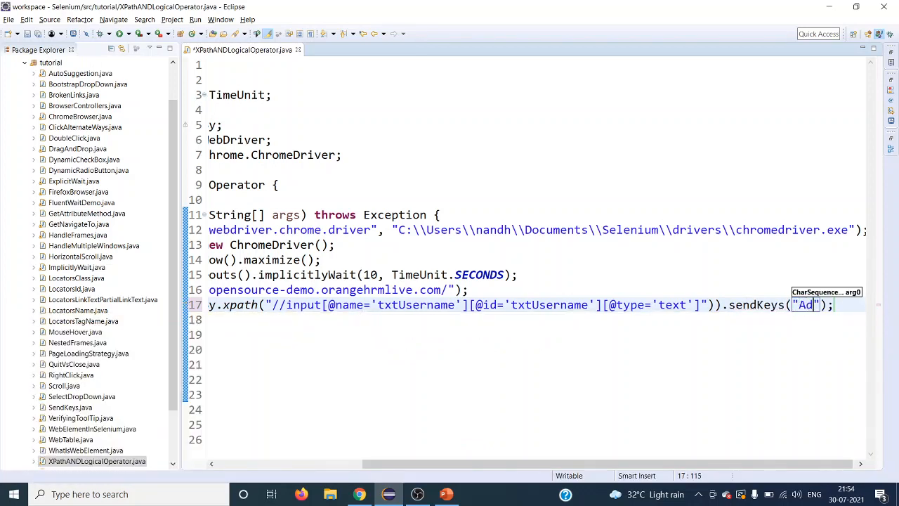
text(min)
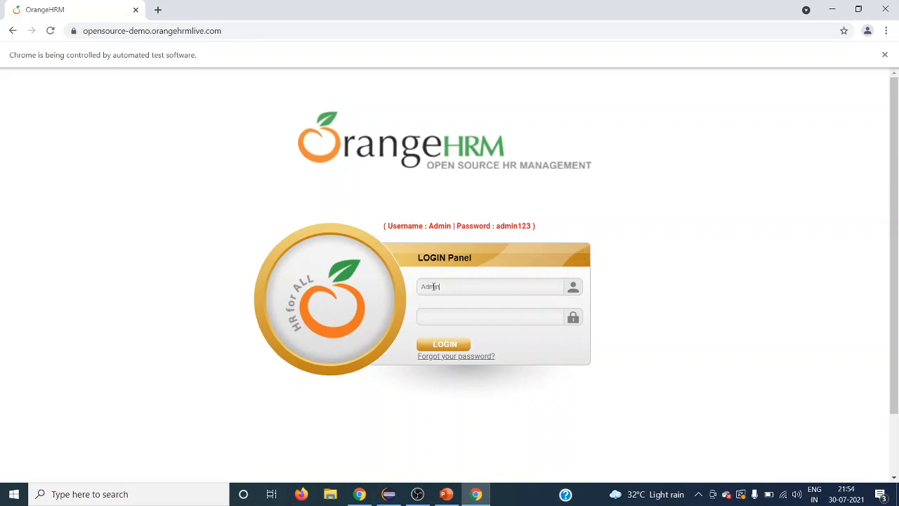
Step: Toggle Chrome's developer tools with F12 while the test fills in Admin
key(F12)
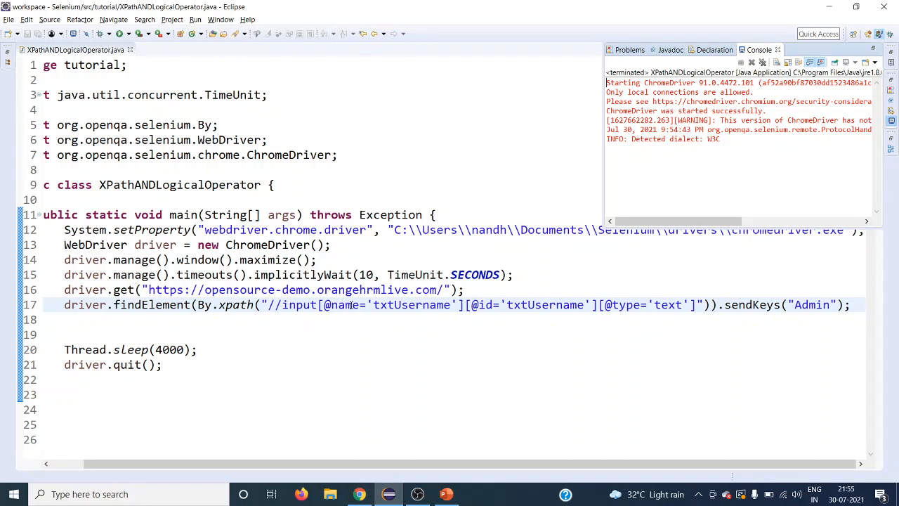
Step: Highlight the txtUsername name value in line 17's XPath
double_click(412, 304)
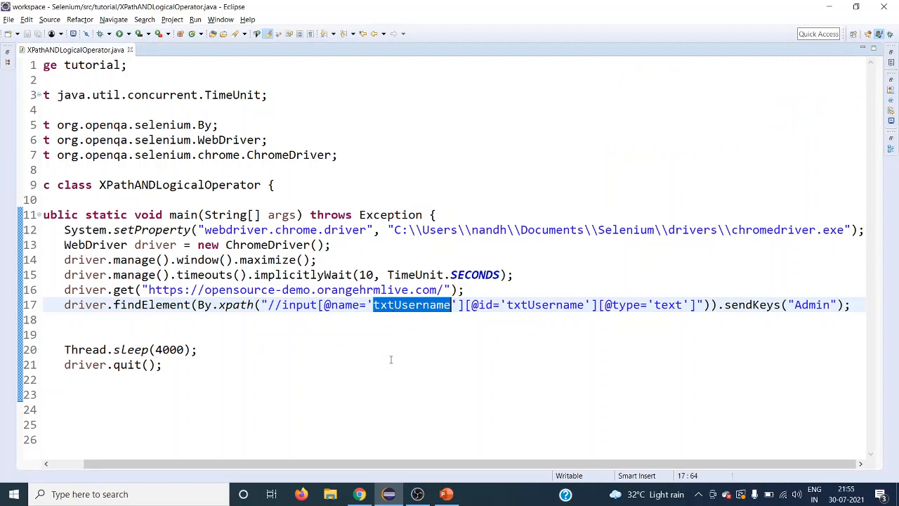
mouse_move(538, 296)
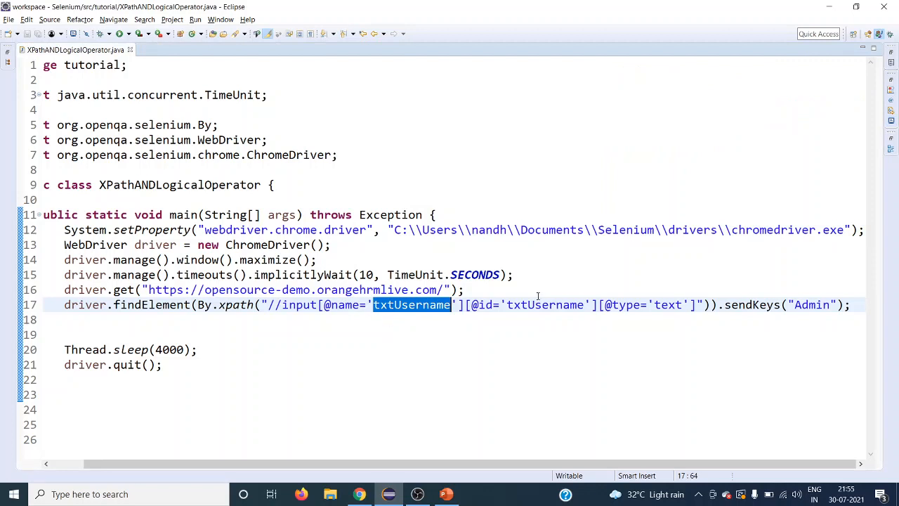